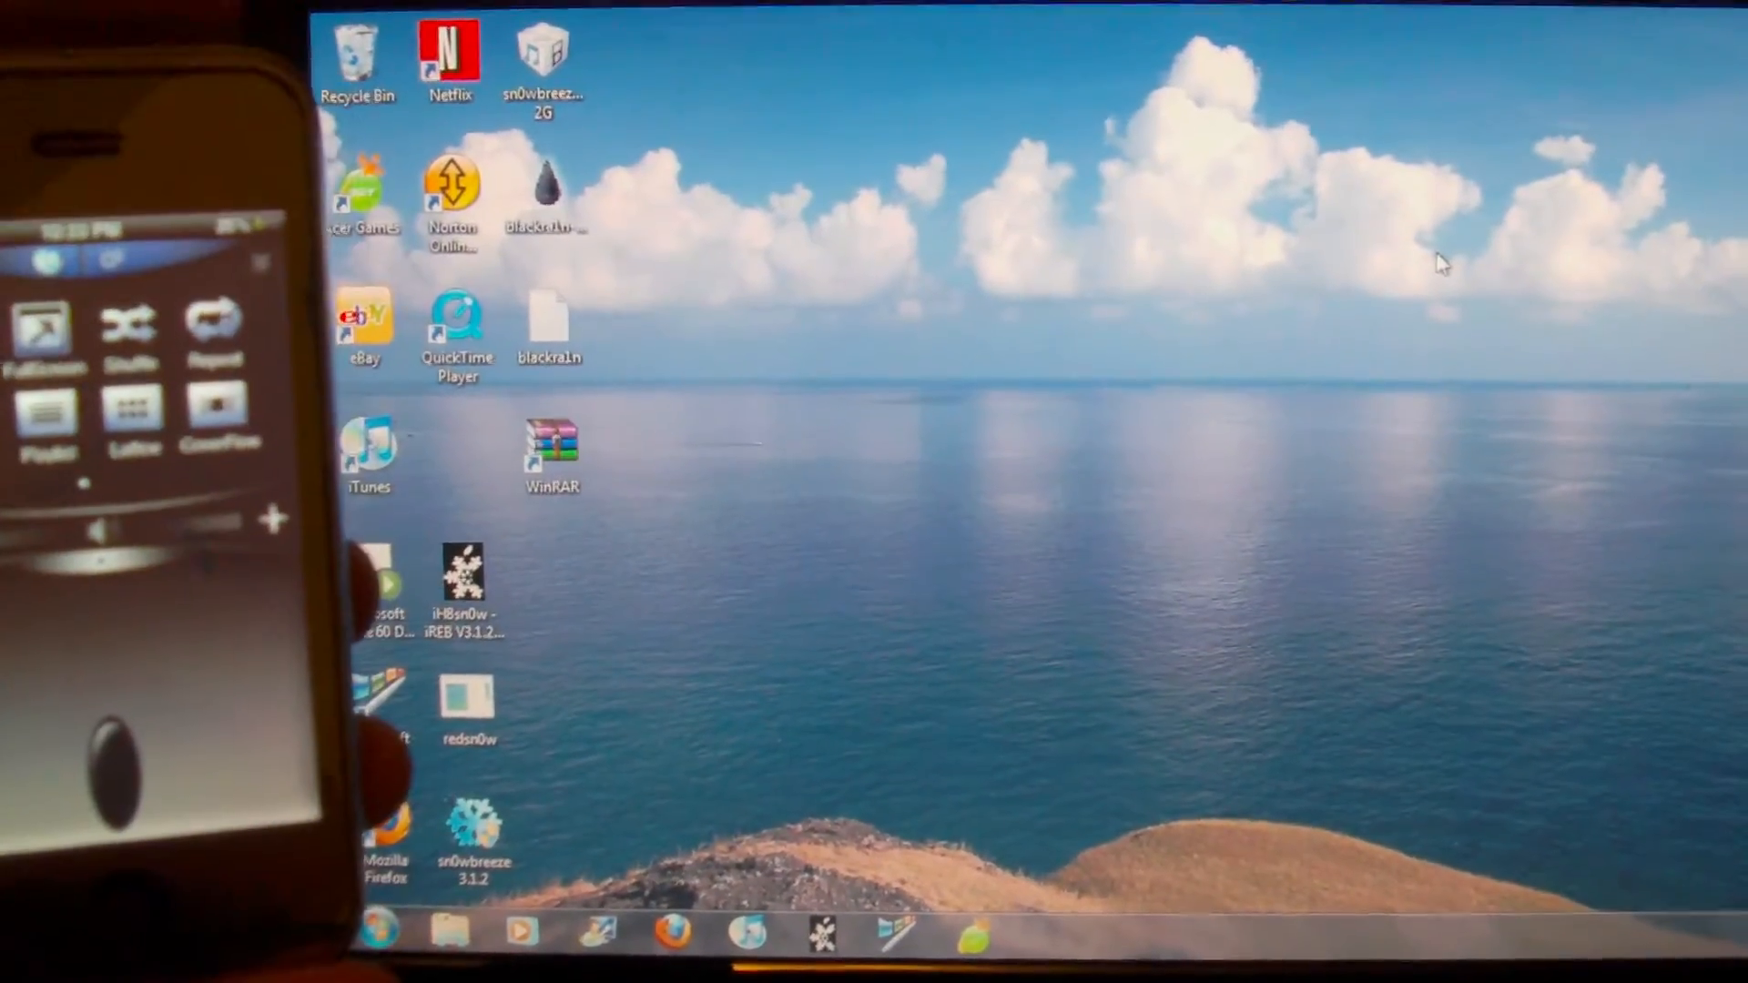
# Launch iTunes from the desktop shortcut
pyautogui.doubleClick(368, 446)
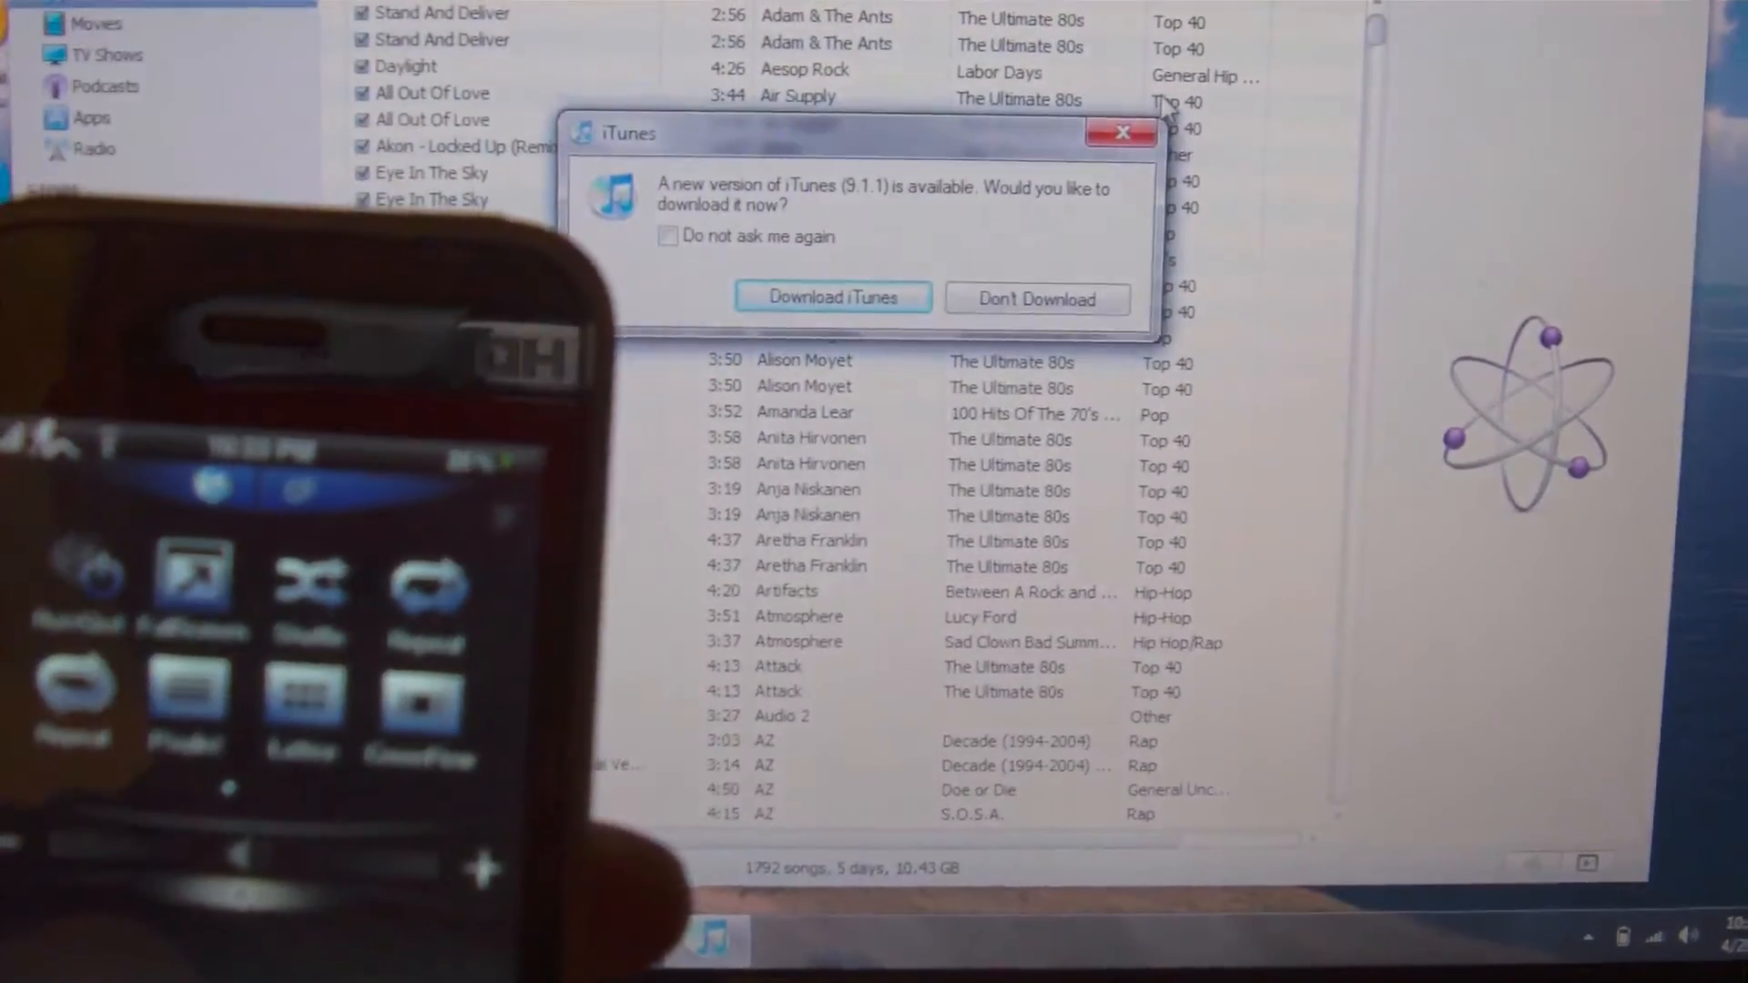
# Choose Don't Download on the 'new version of iTunes available' prompt
pyautogui.click(1034, 299)
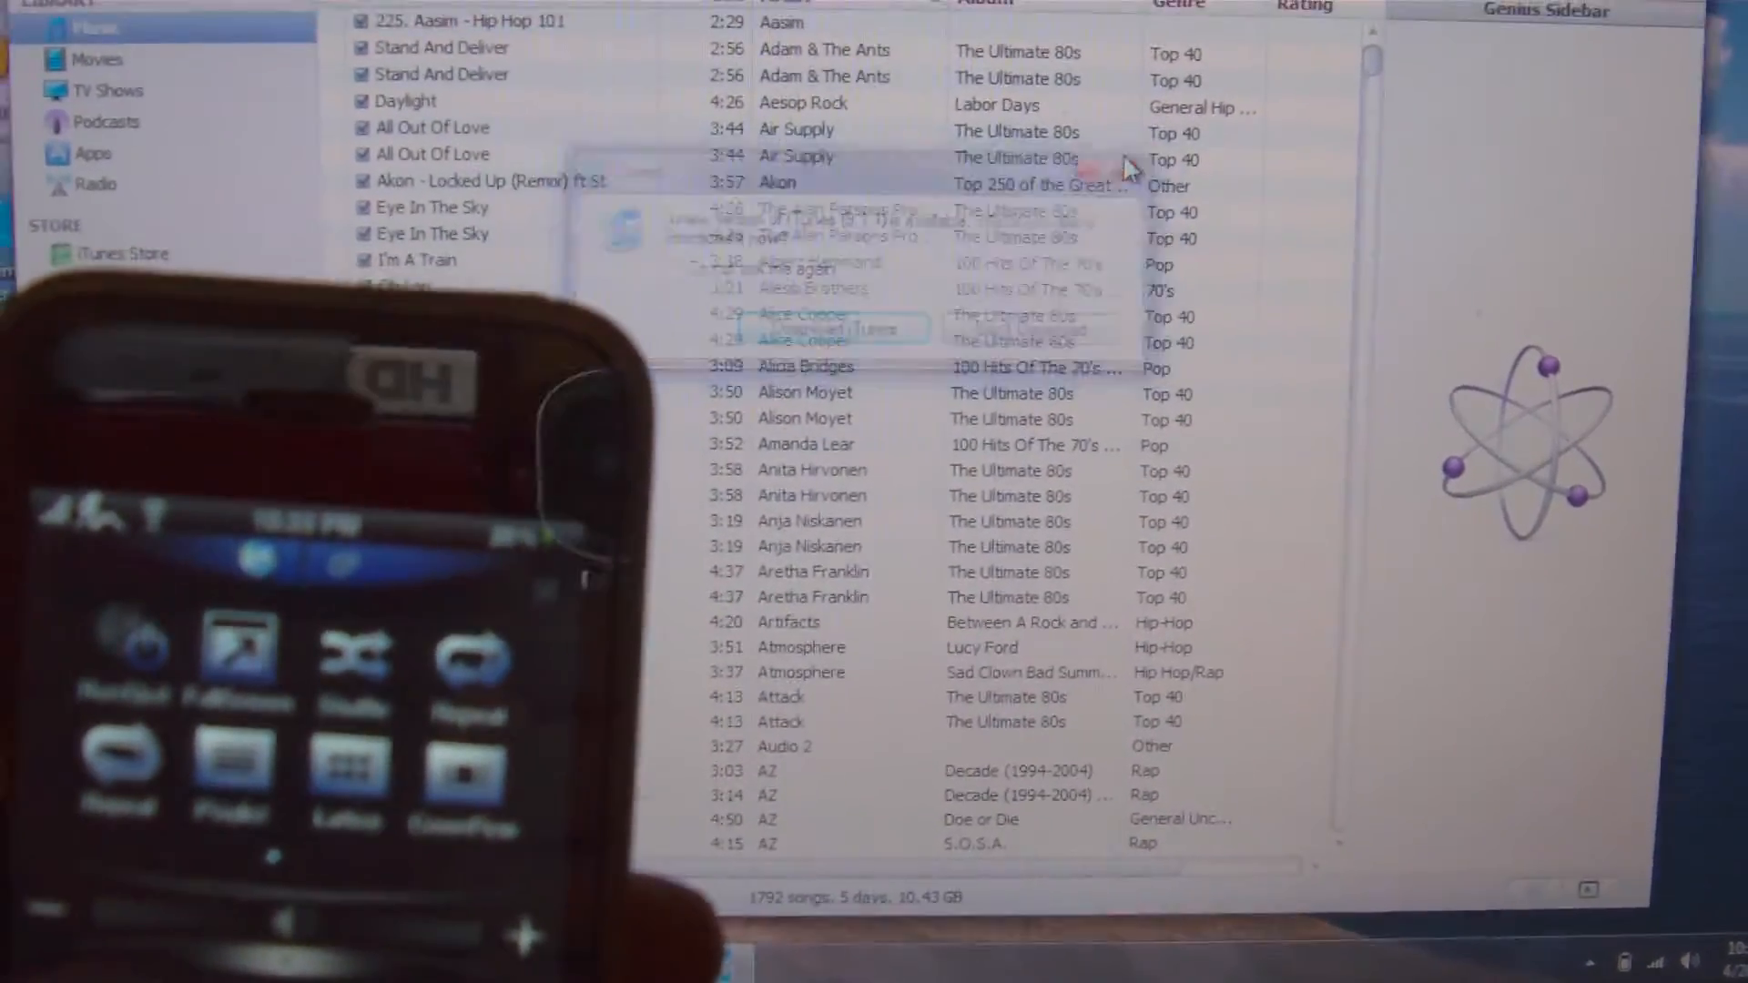